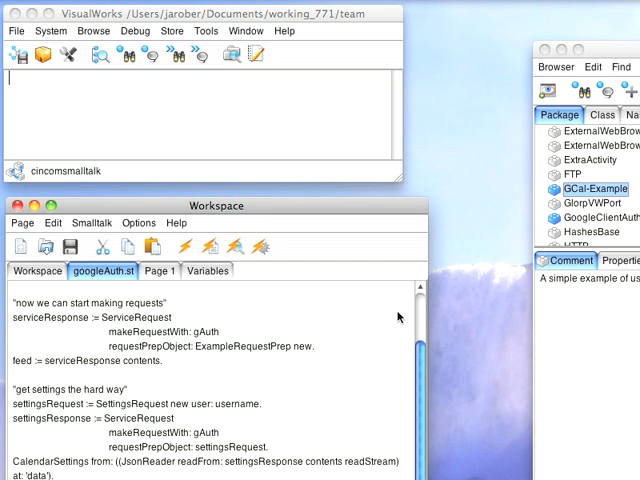
mouse_move(291, 305)
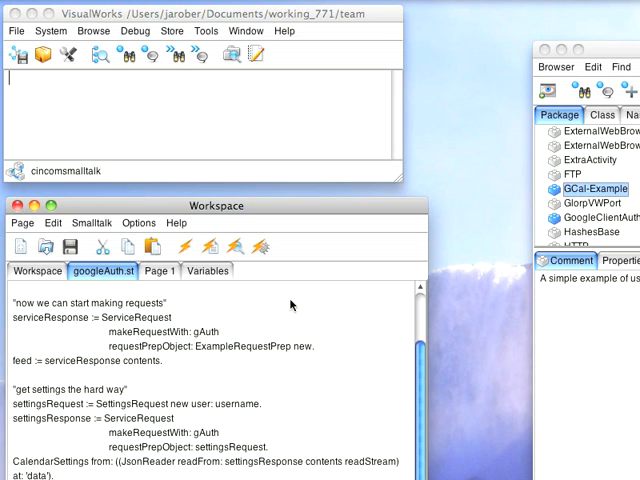
- Scroll the googleAuth.st workspace up to the request-token code using gAuth
scroll(up, 3)
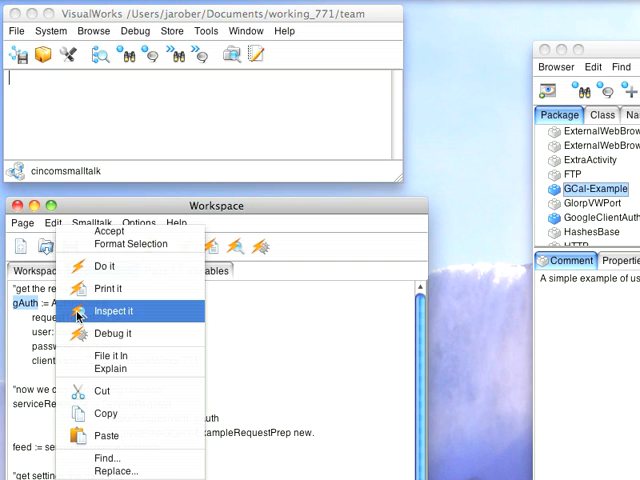
click(112, 311)
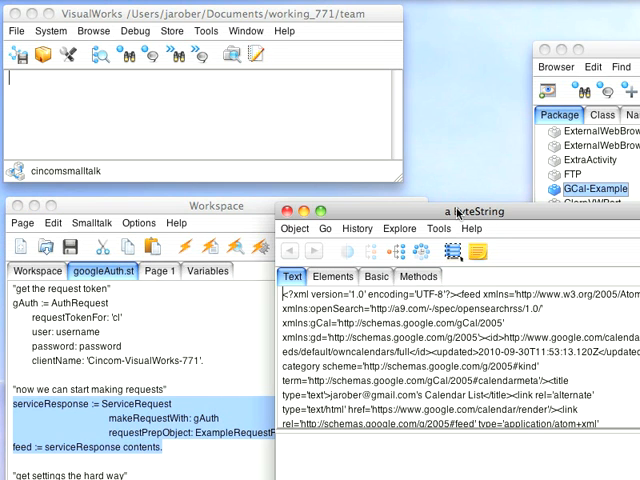
mouse_move(460, 211)
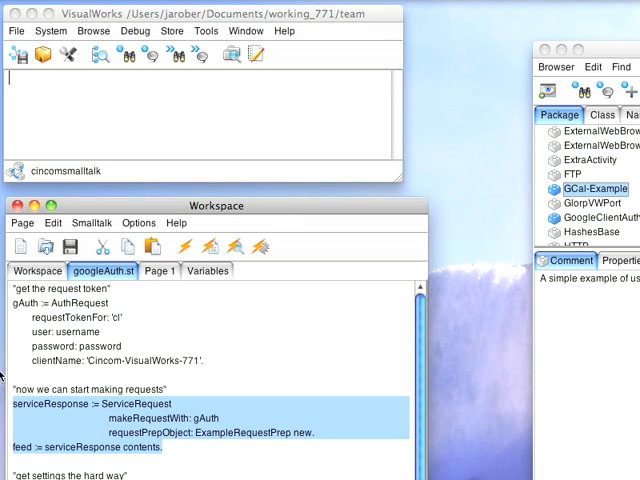
- Scroll down and select the 'get settings the hard way' statements
scroll(down, 3)
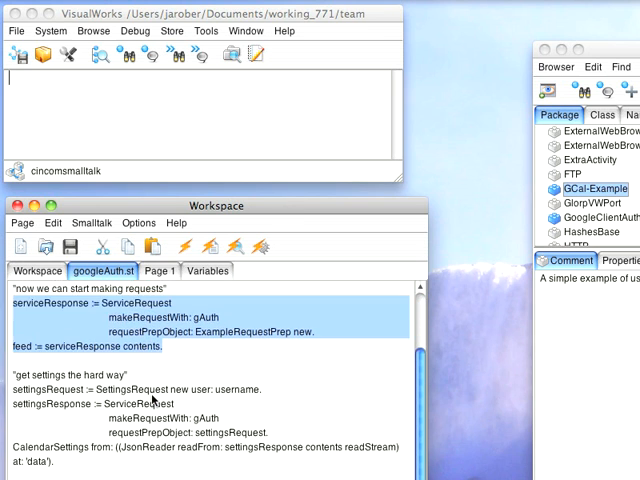
scroll(down, 3)
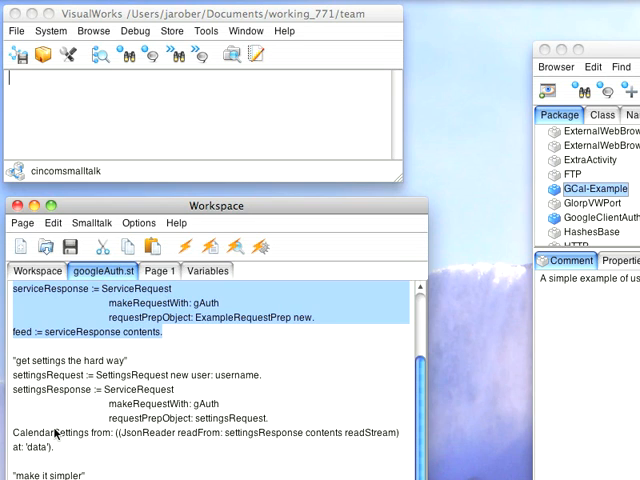
double_click(40, 375)
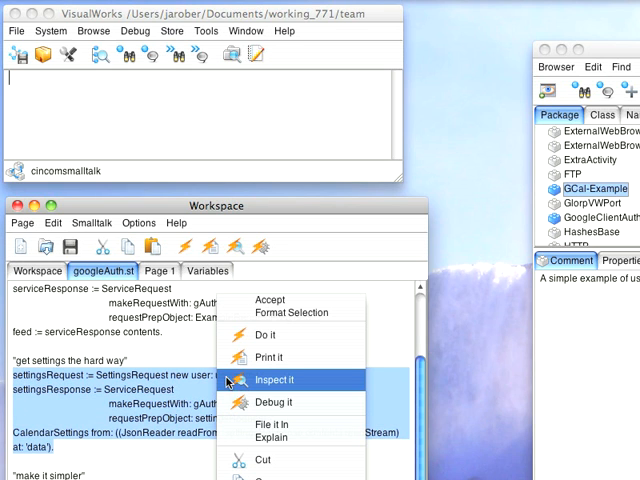
- Inspect the CalendarSettings and 200 OK settingsResponse, viewing author and items
click(278, 380)
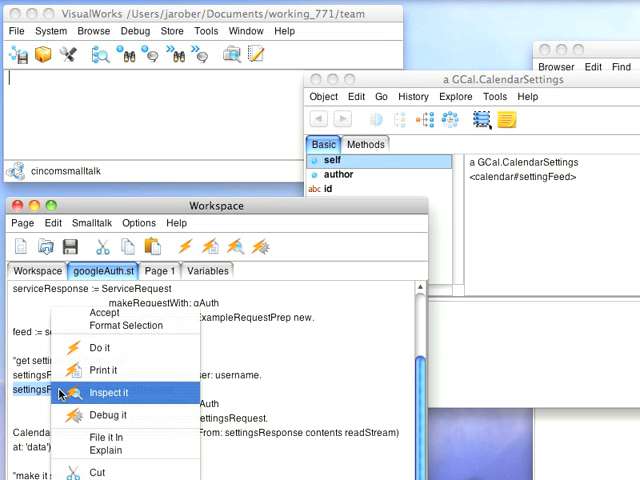
click(111, 392)
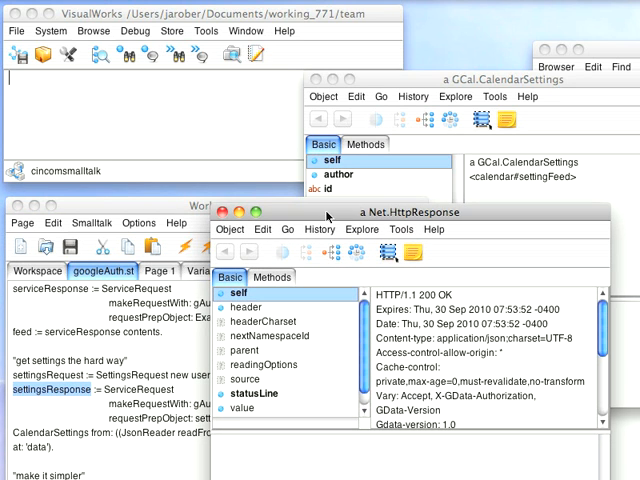
scroll(down, 3)
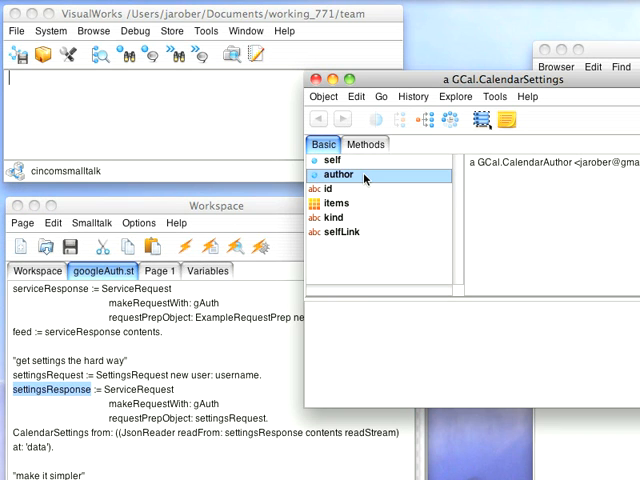
click(335, 203)
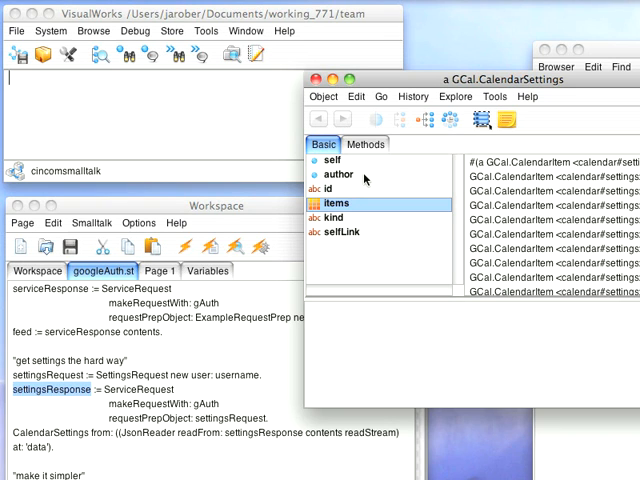
click(337, 218)
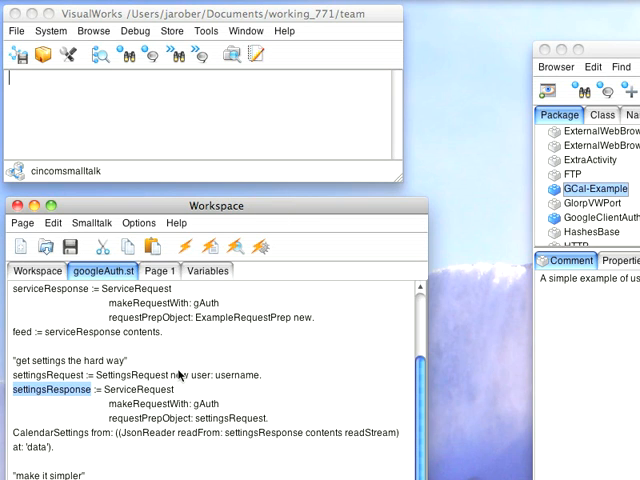
- Move the workspace up to reveal the one-line SettingsRequester getSettingsFor:using: call
drag(215, 205, 215, 148)
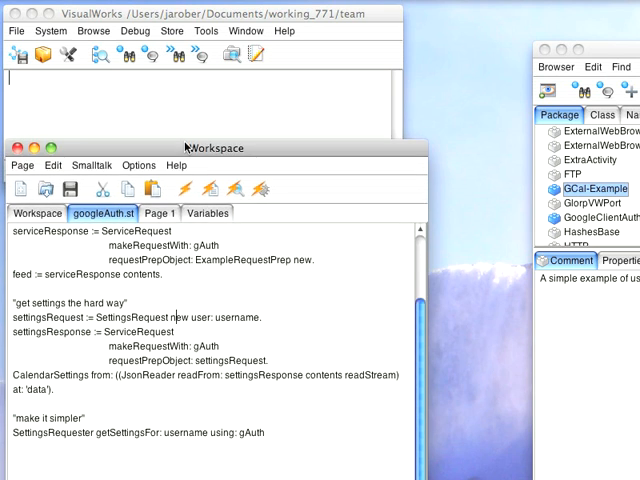
mouse_move(100, 438)
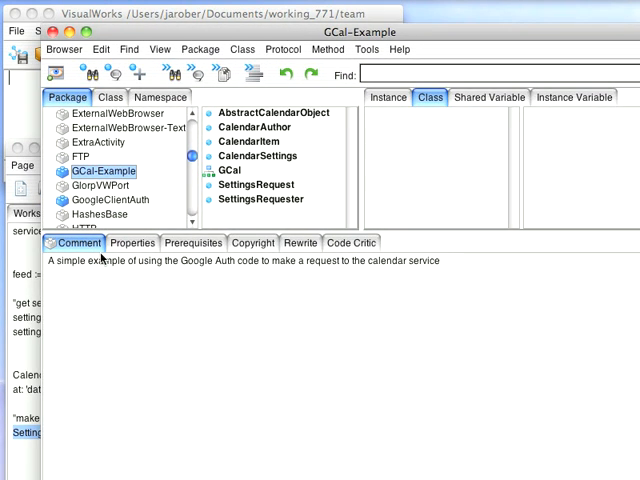
mouse_move(213, 193)
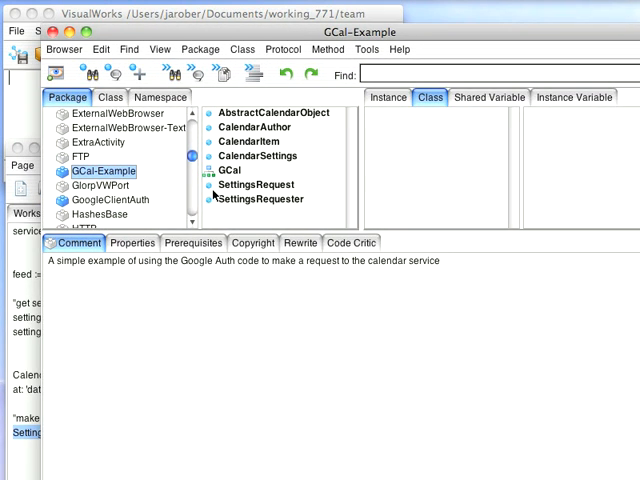
mouse_move(260, 190)
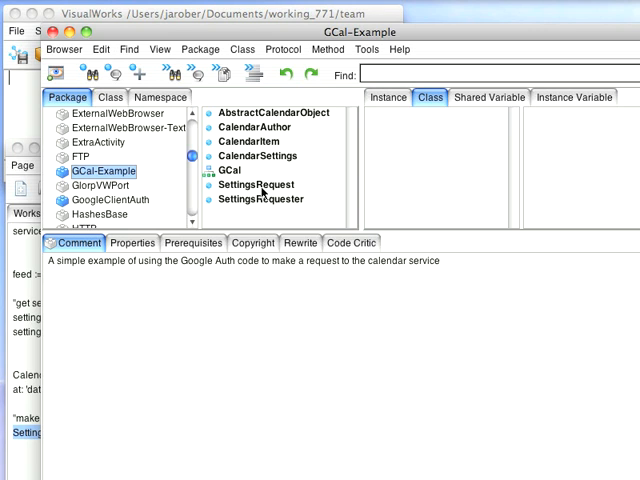
mouse_move(248, 248)
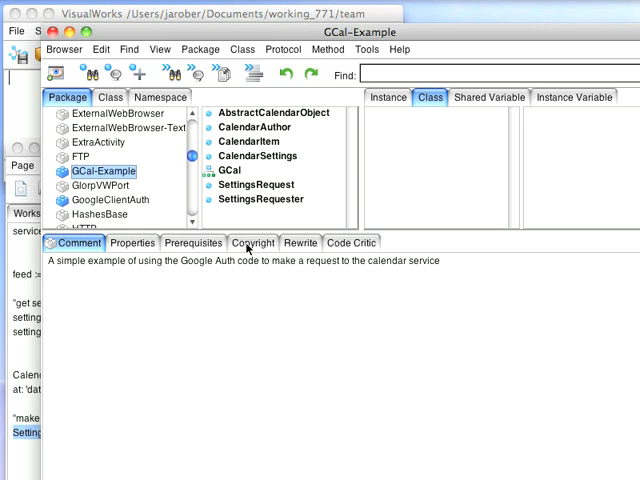
- View SettingsRequest>>customizeRequest:, which replaces 'userId' in the URL with the user
click(252, 185)
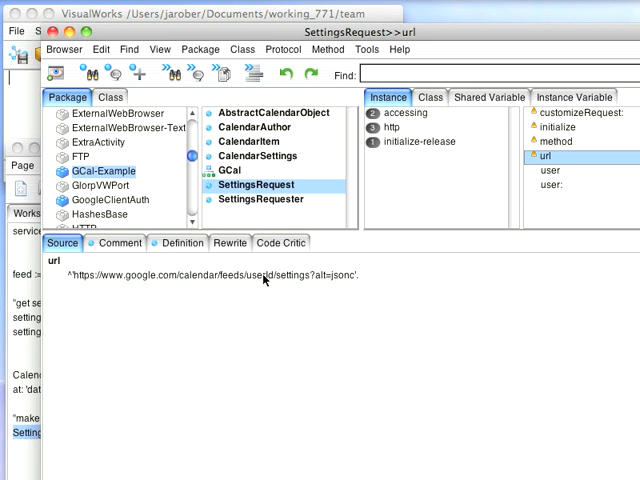
click(575, 113)
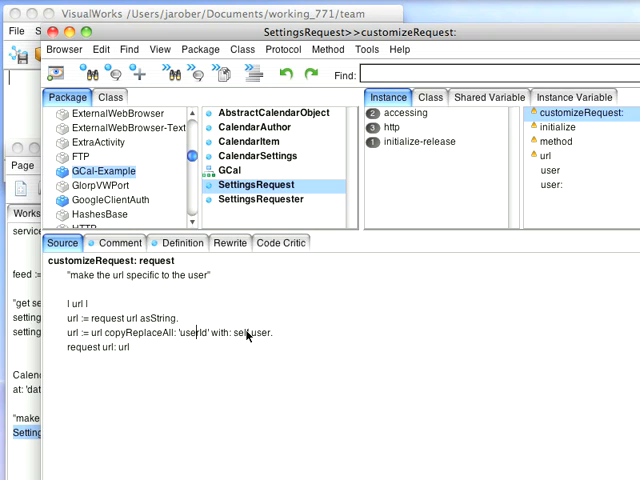
click(561, 141)
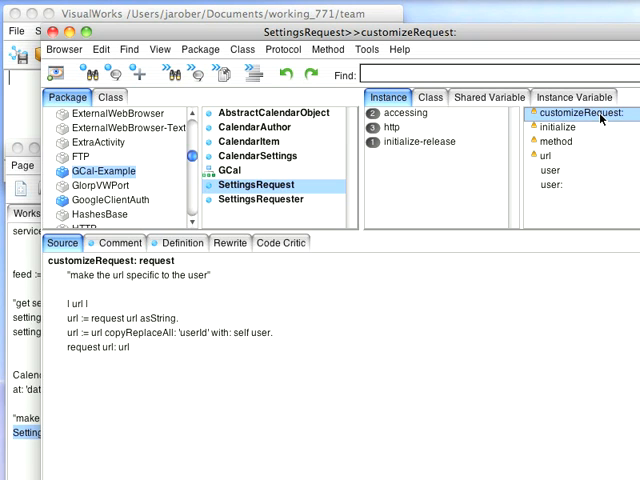
mouse_move(537, 175)
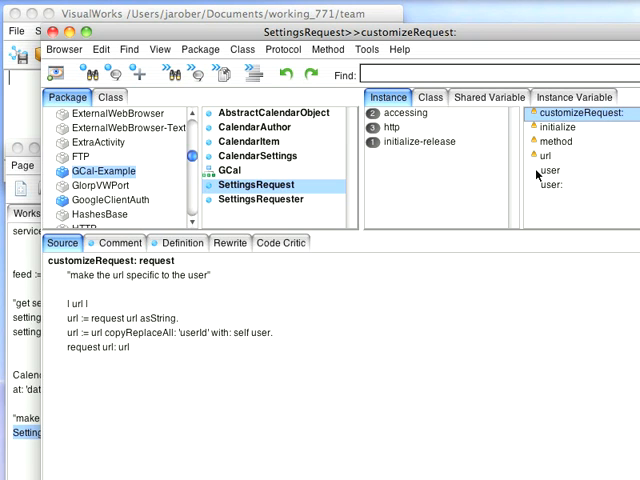
- Select SettingsRequester and view its getSettingsFor:using: method source
click(264, 199)
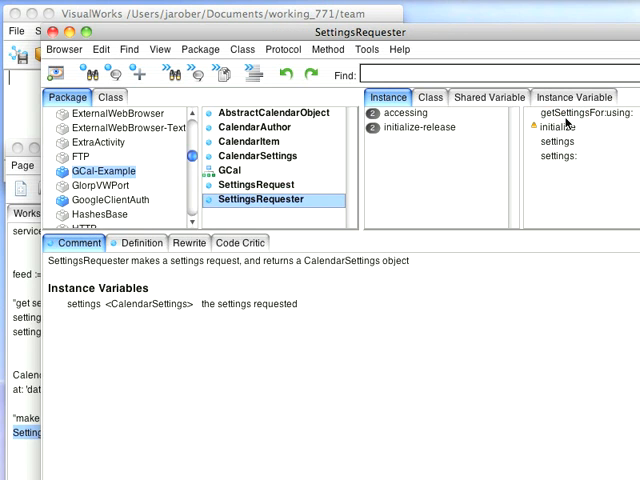
click(578, 113)
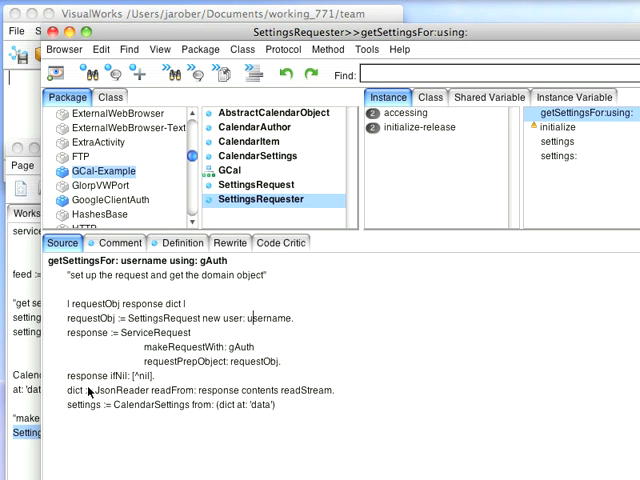
mouse_move(85, 429)
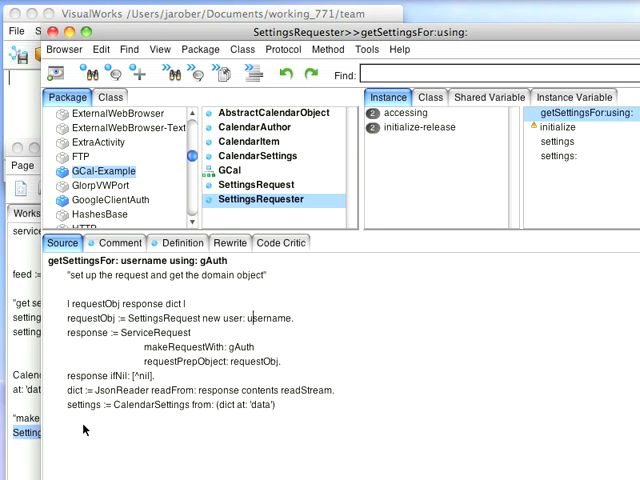
mouse_move(185, 352)
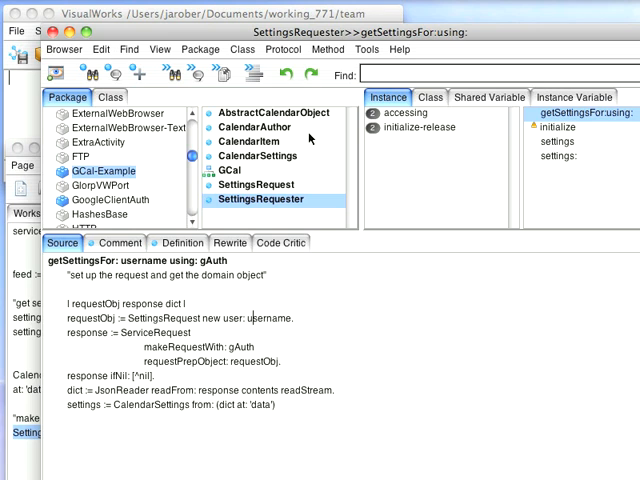
- View AbstractCalendarObject>>from:, then the CalendarAuthor comment on displayName and email
click(275, 112)
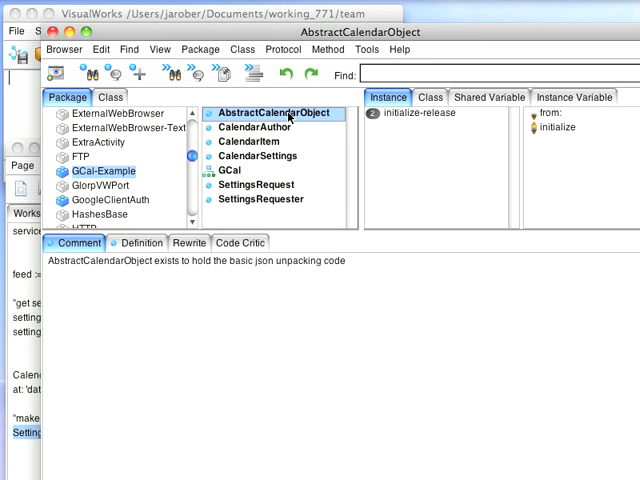
click(556, 113)
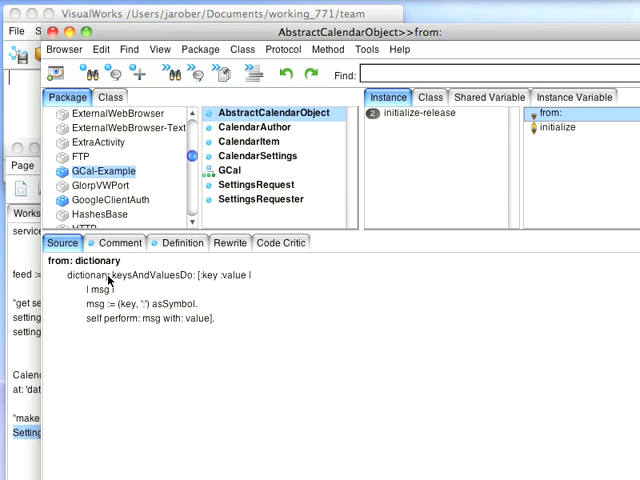
mouse_move(135, 280)
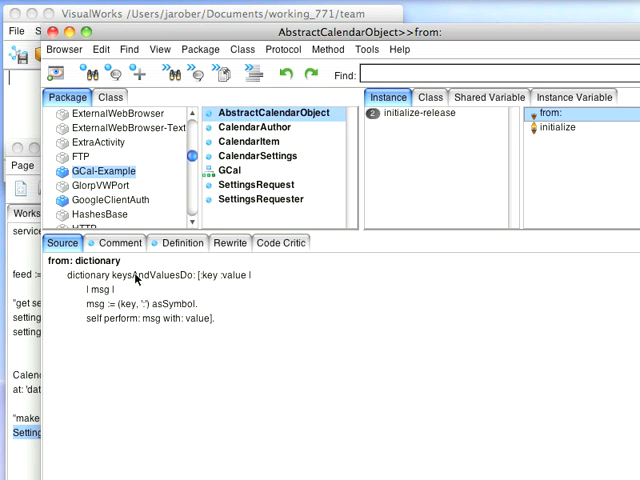
mouse_move(110, 443)
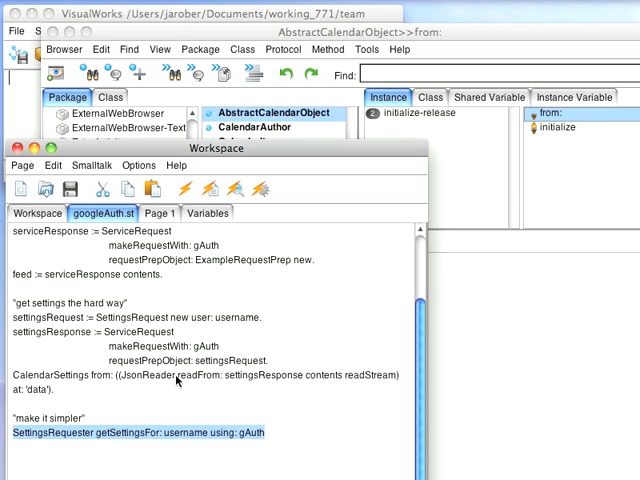
mouse_move(325, 380)
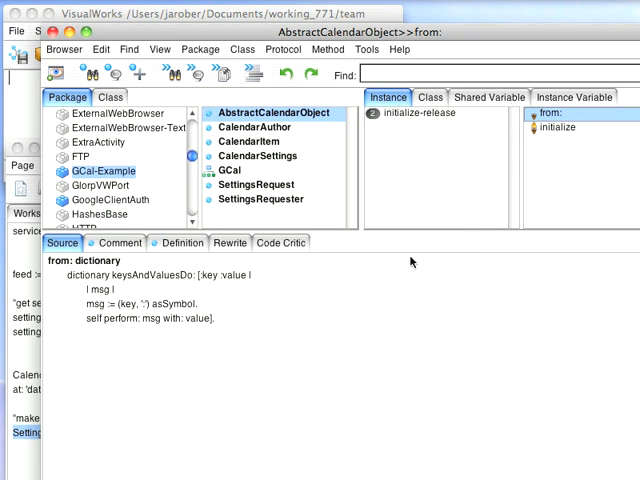
mouse_move(335, 265)
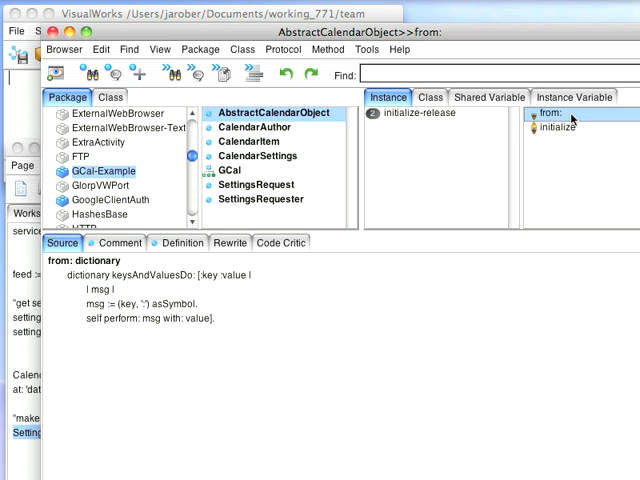
click(255, 127)
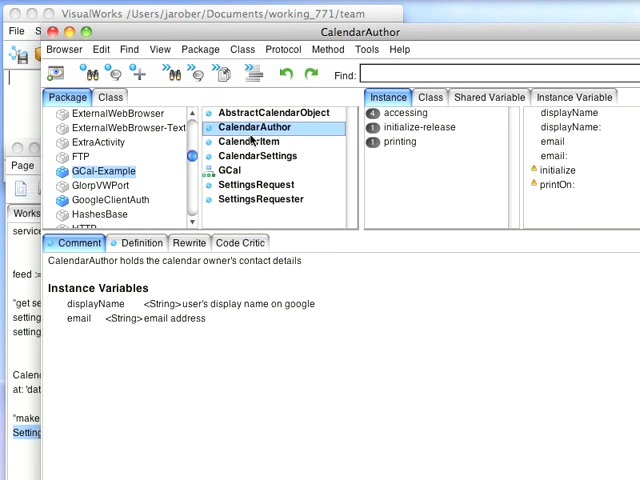
- Select the CalendarSettings class in the browser's class list
click(258, 156)
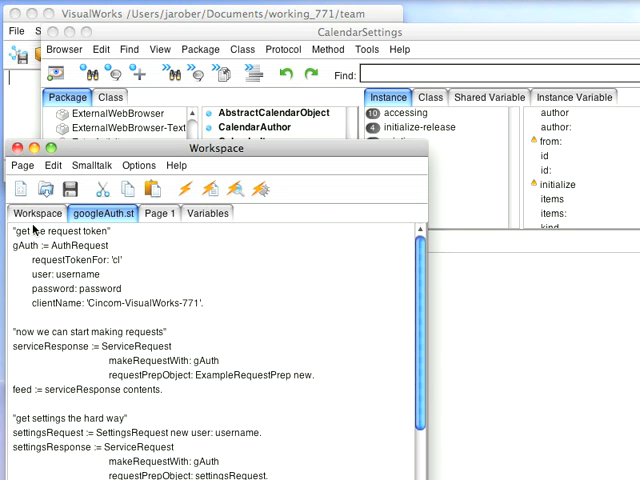
mouse_move(122, 315)
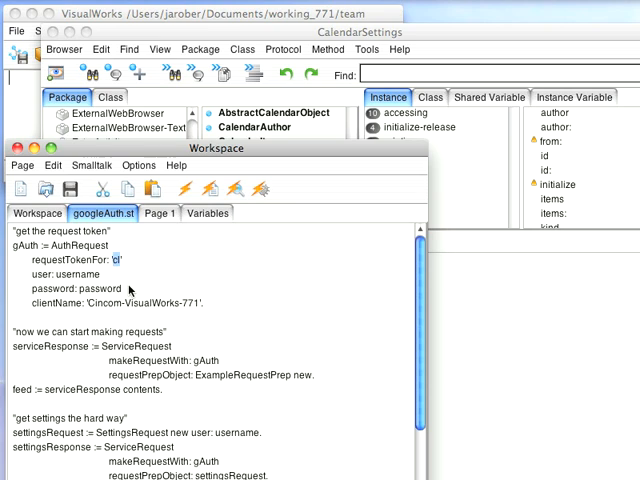
mouse_move(130, 290)
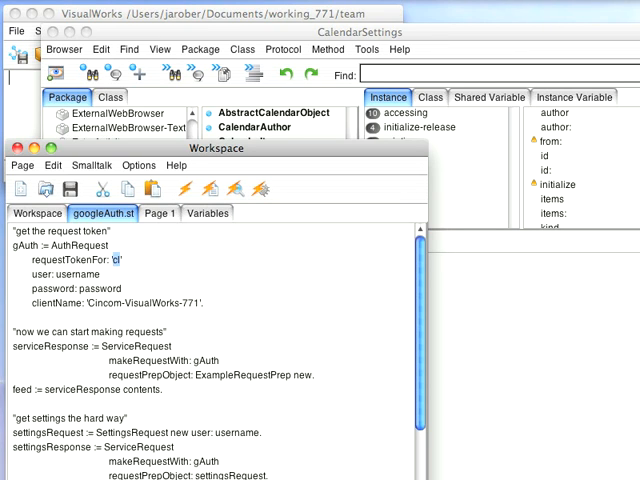